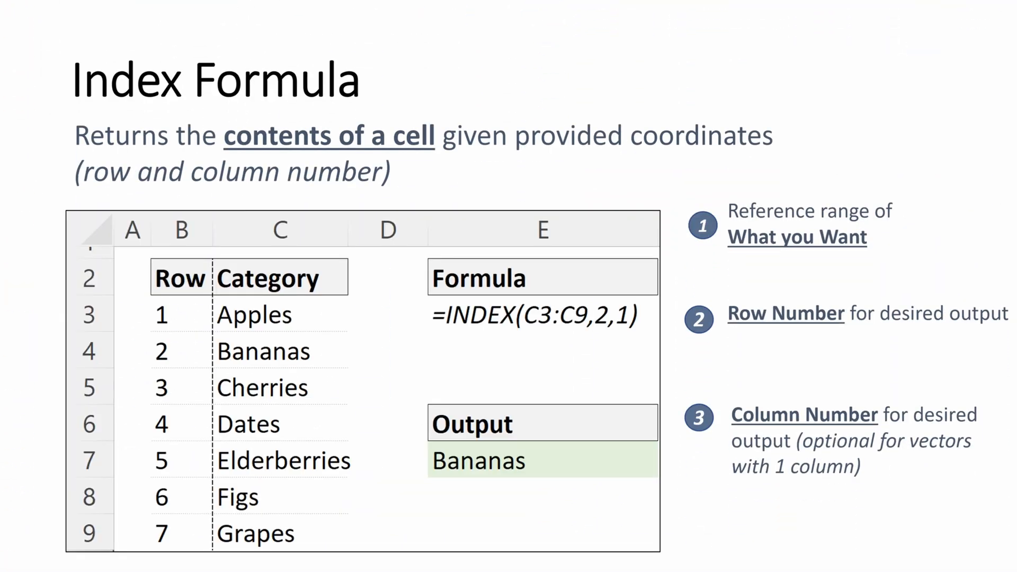
- Advance to the Match Formula slide showing MATCH("Cherries",C3:C9,0) returning position 3
click(550, 315)
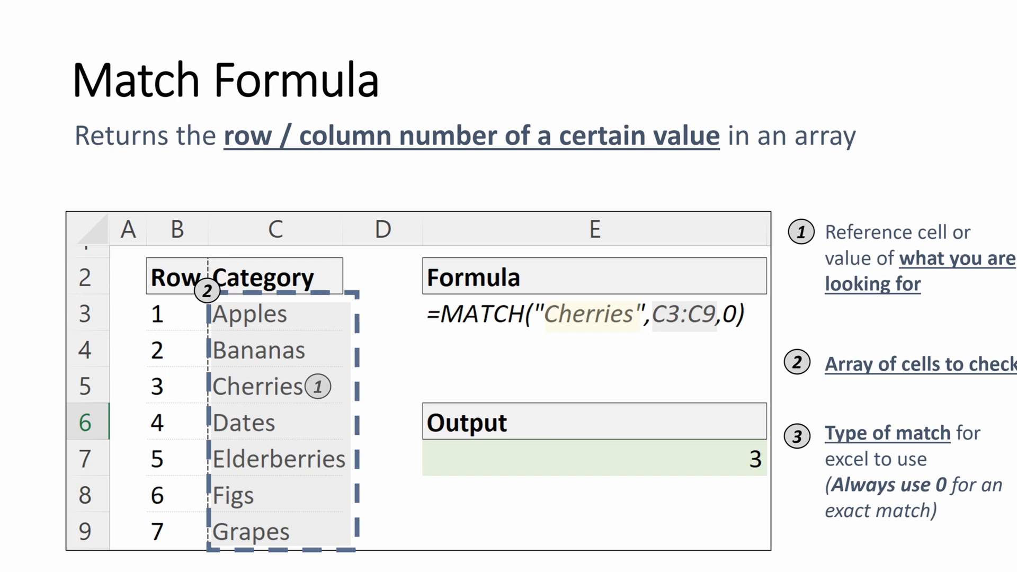
key(right)
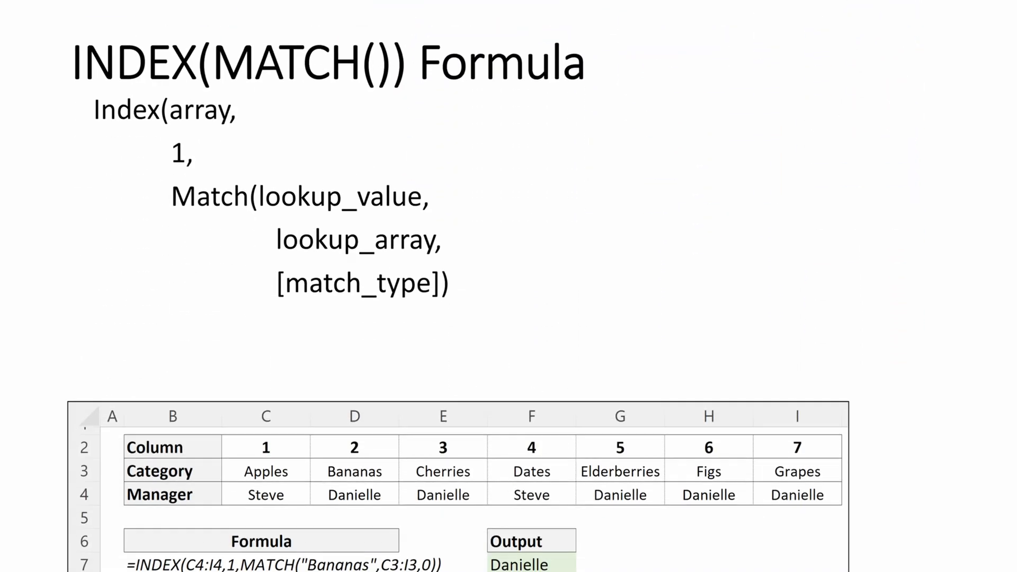